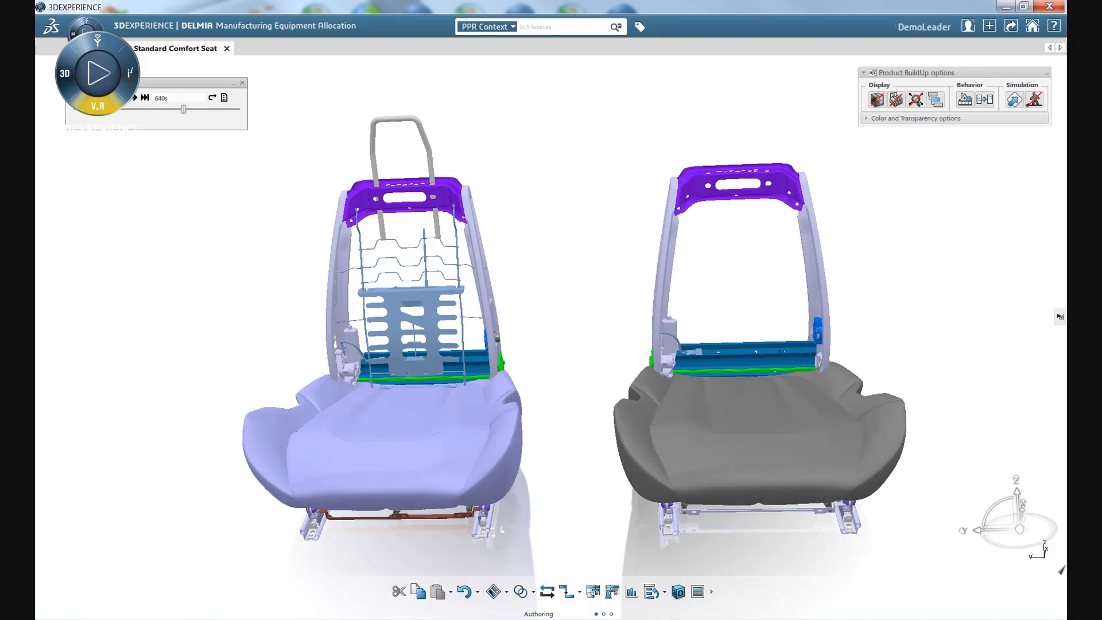
Display the system layout coloured by Systems Utilization and place the Final Assembly Seat workload chart beside it.
left_click(98, 74)
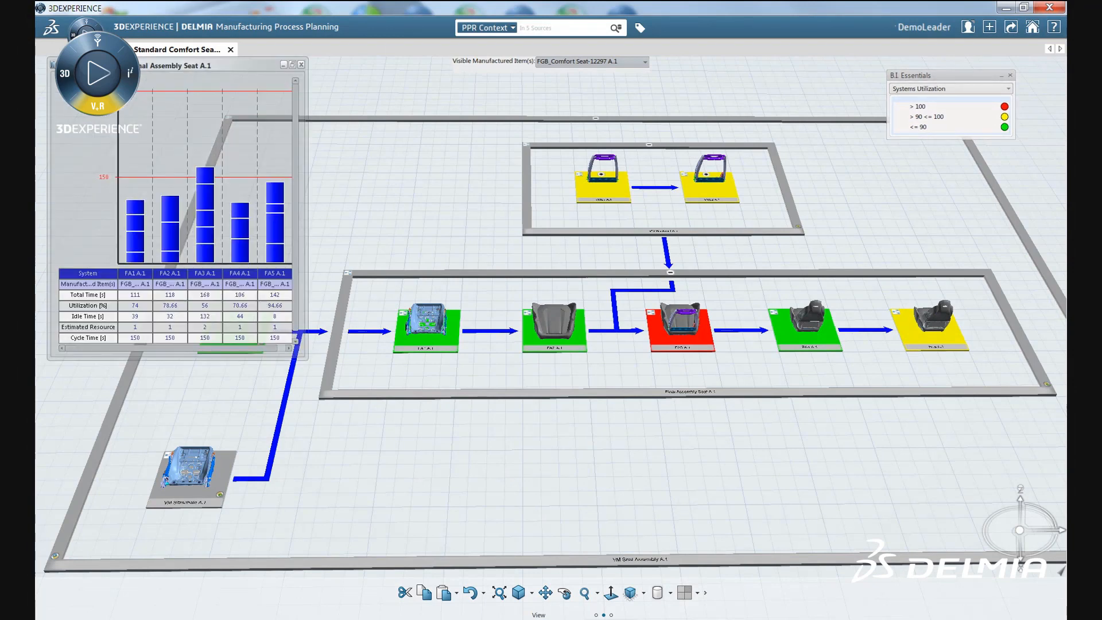
left_click_drag(204, 140, 205, 351)
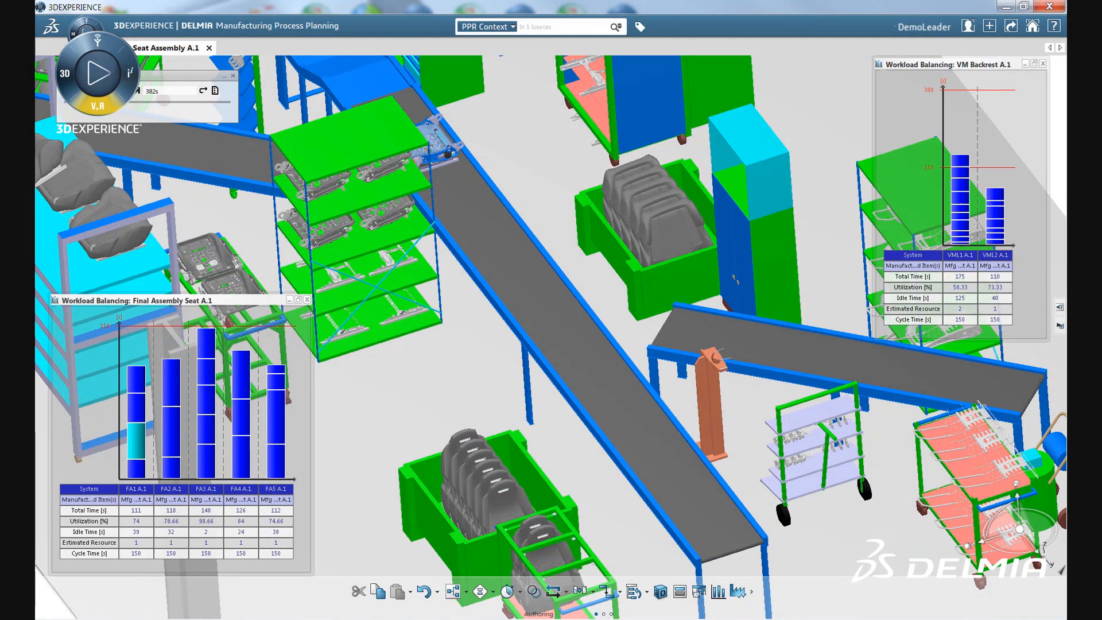
Run the plant simulation so seat parts move along the conveyors next to the two workload charts.
left_click(100, 74)
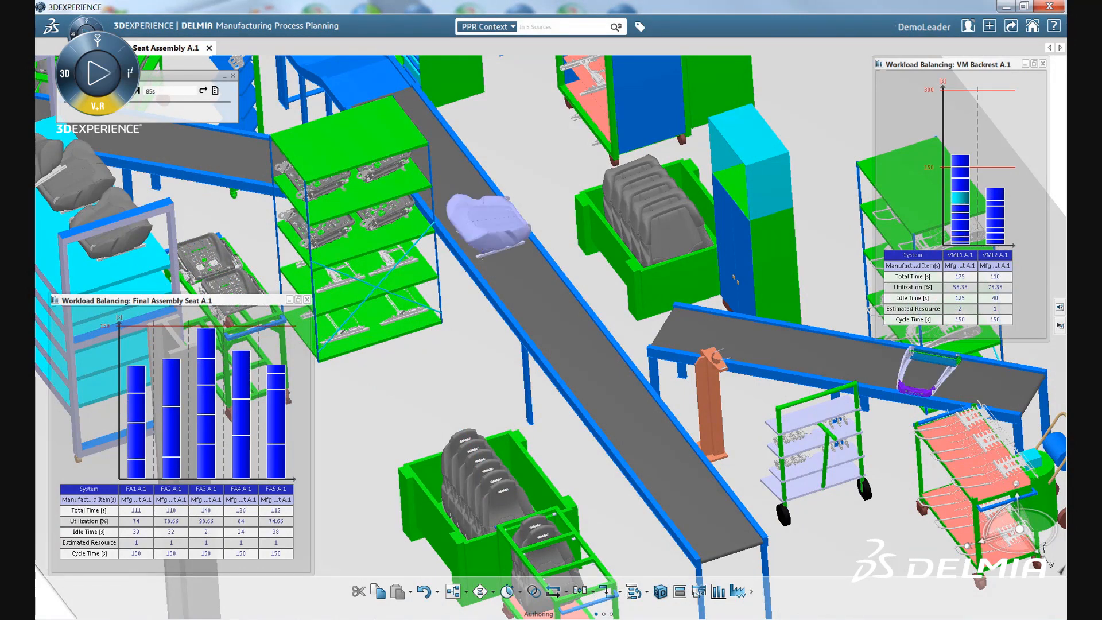